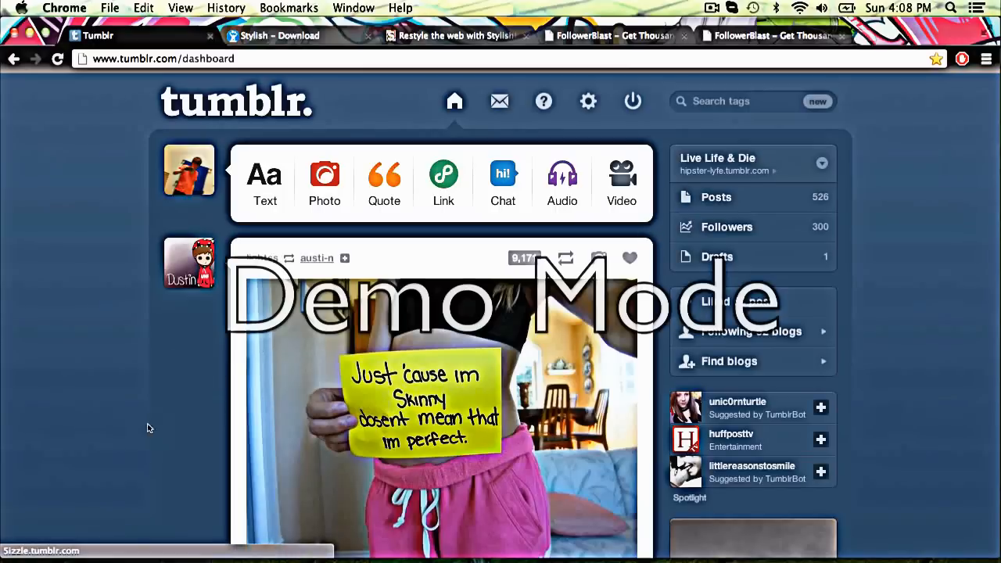
{"action": "mouse_move", "coordinate": [297, 334]}
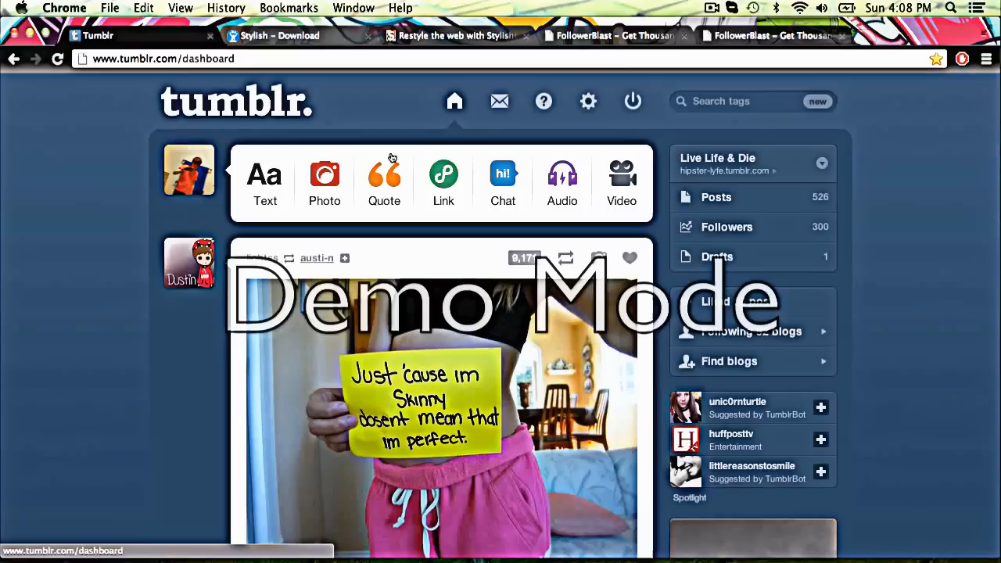
{"action": "mouse_move", "coordinate": [898, 331]}
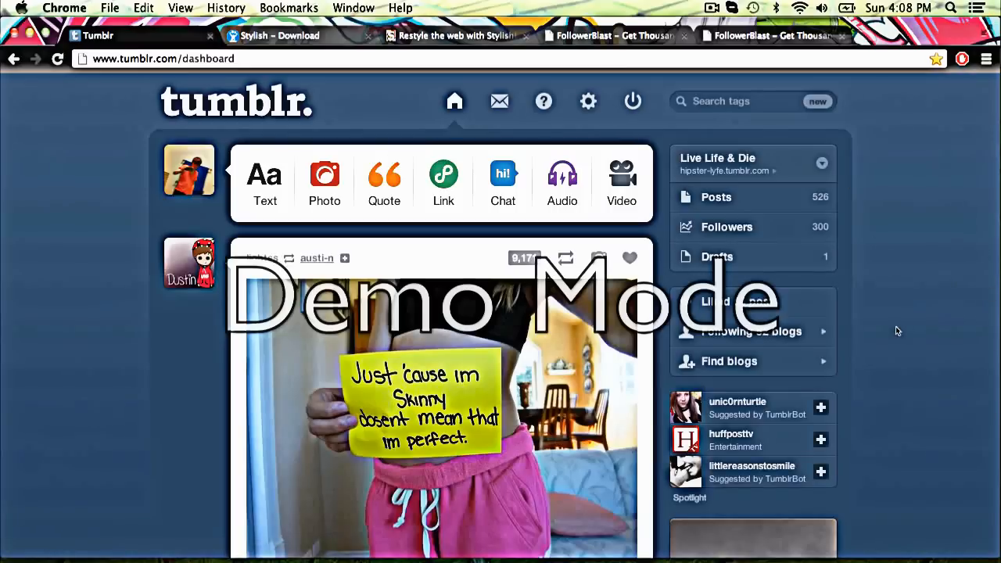
{"action": "mouse_move", "coordinate": [107, 369]}
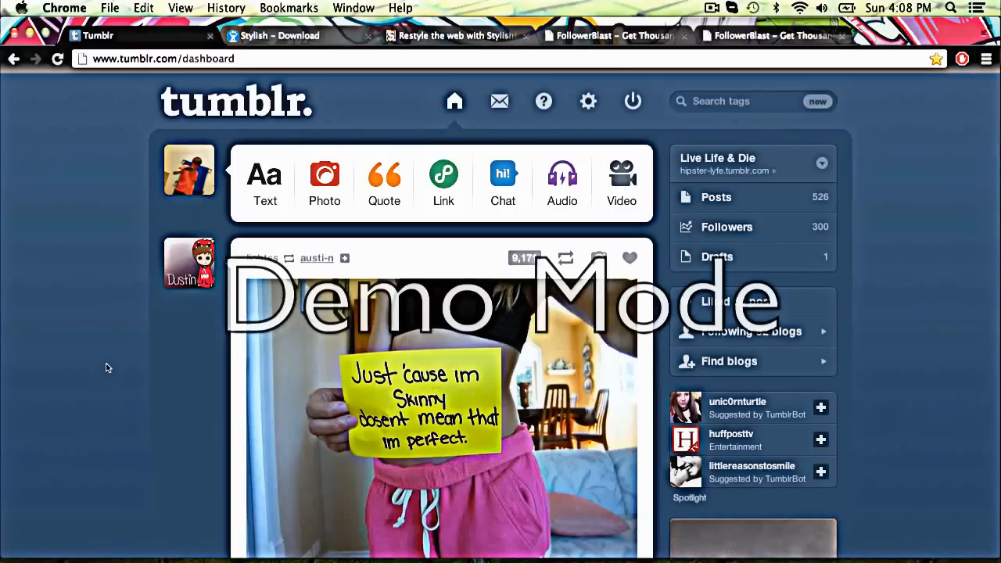
Switch to the Softonic Stylish download page
{"action": "left_click", "coordinate": [279, 35]}
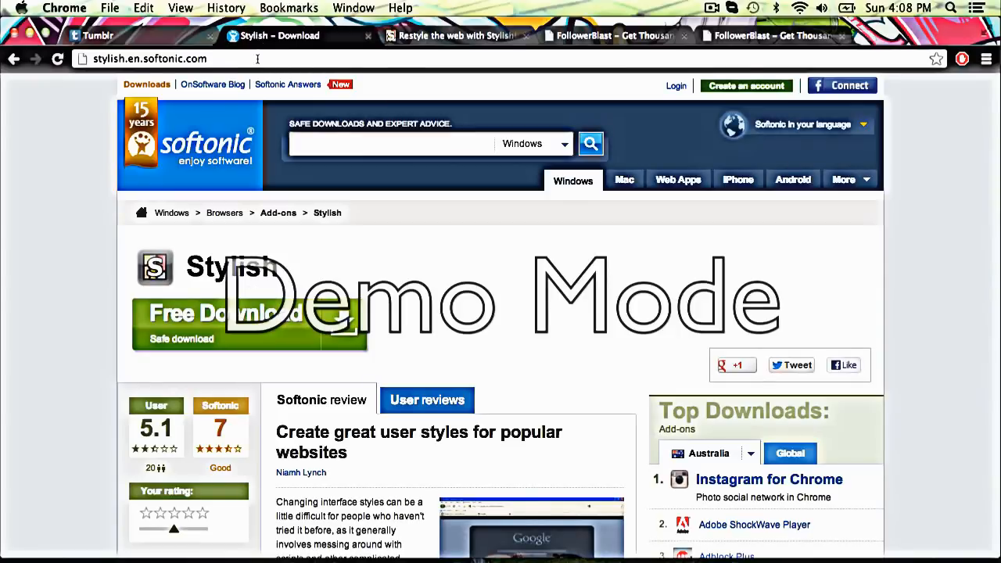
{"action": "mouse_move", "coordinate": [108, 155]}
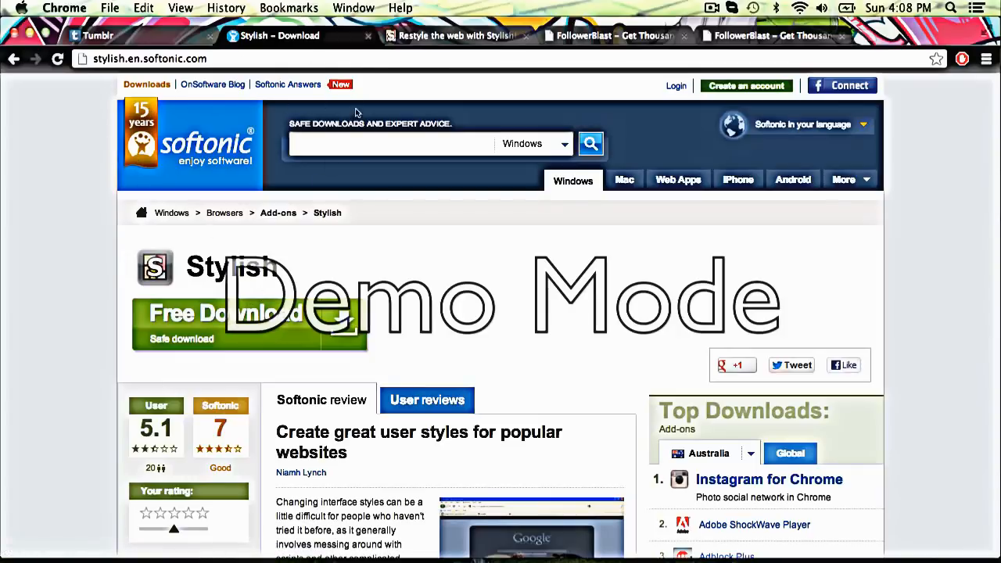
Close the Softonic page and browse userstyles.org site styles to the Tumblr themes list
{"action": "left_click", "coordinate": [457, 35]}
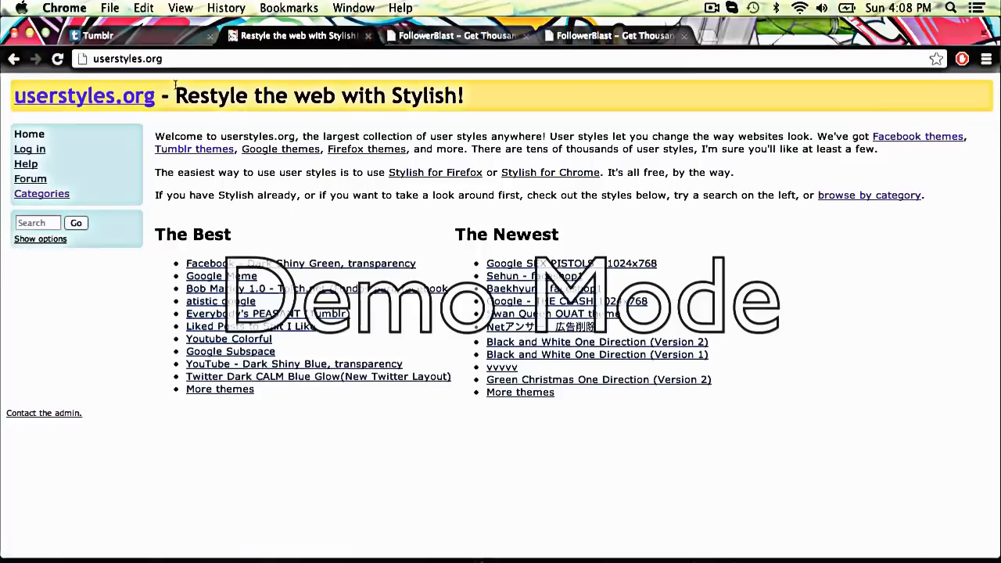
{"action": "mouse_move", "coordinate": [295, 242]}
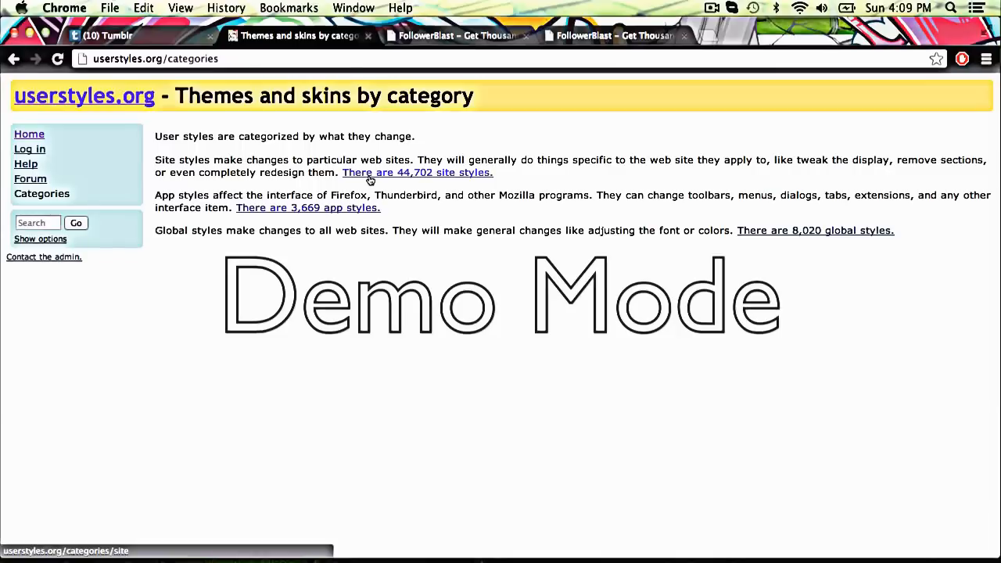
{"action": "left_click", "coordinate": [417, 172]}
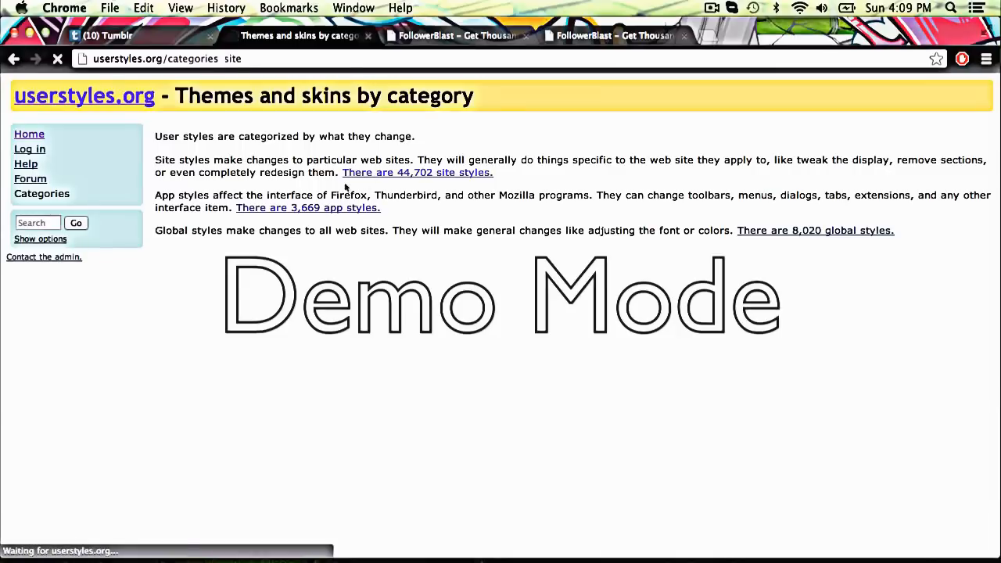
{"action": "left_click", "coordinate": [417, 172]}
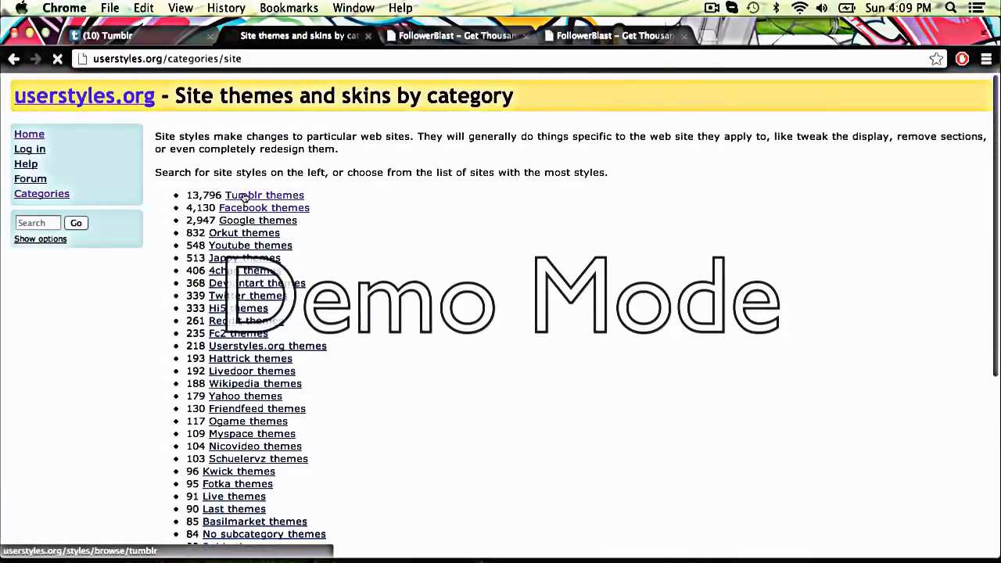
{"action": "left_click", "coordinate": [265, 194]}
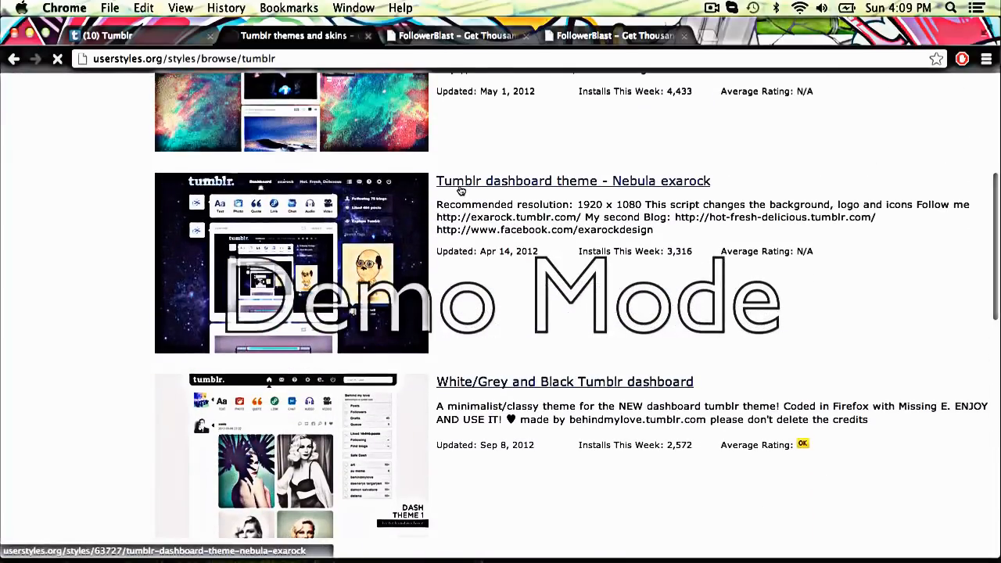
Open the Nebula exarock dashboard theme page and close the stray empty new tab
{"action": "left_click", "coordinate": [572, 181]}
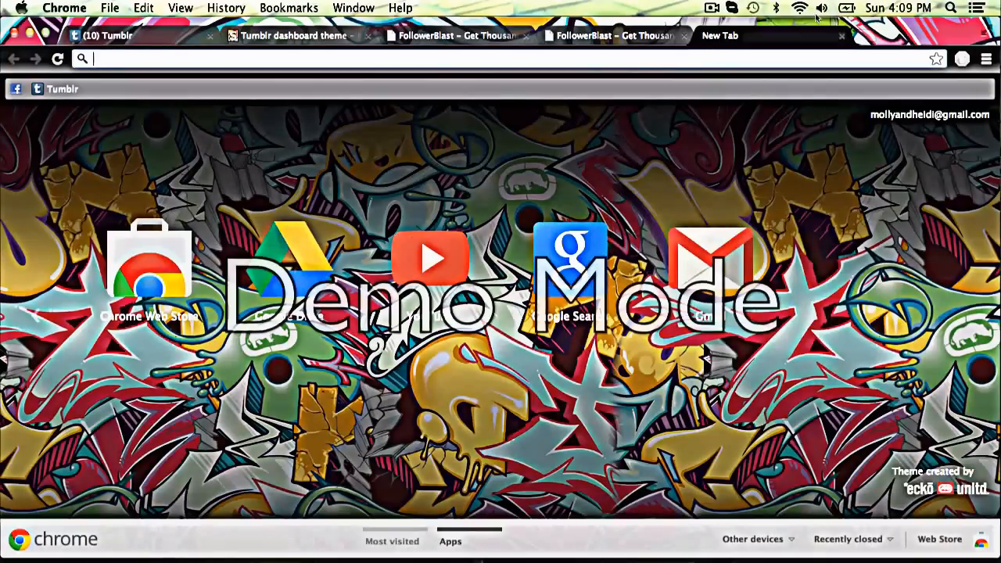
{"action": "left_click", "coordinate": [293, 35]}
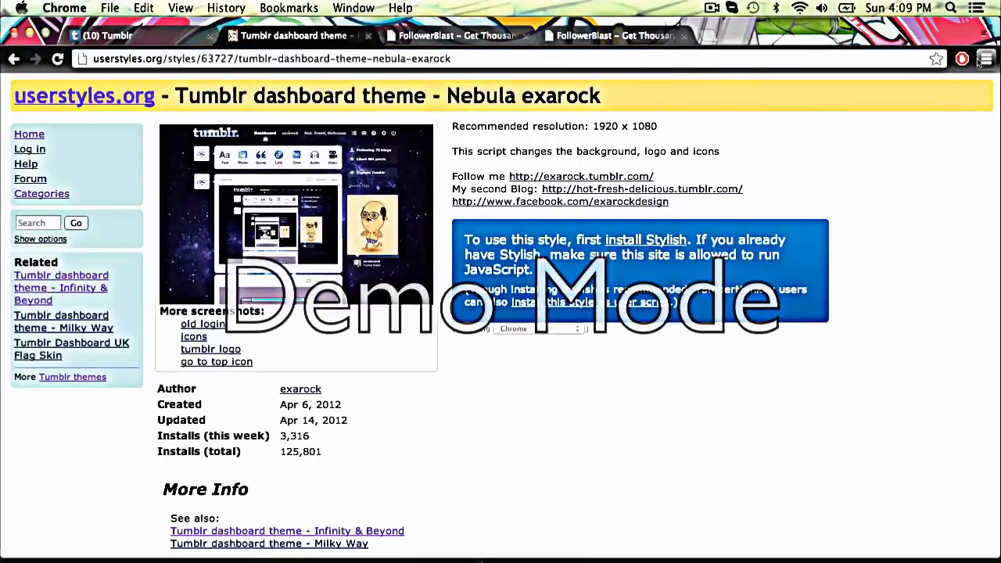
Enable the Stylish extension from Chrome's Settings > Extensions list
{"action": "left_click", "coordinate": [985, 58]}
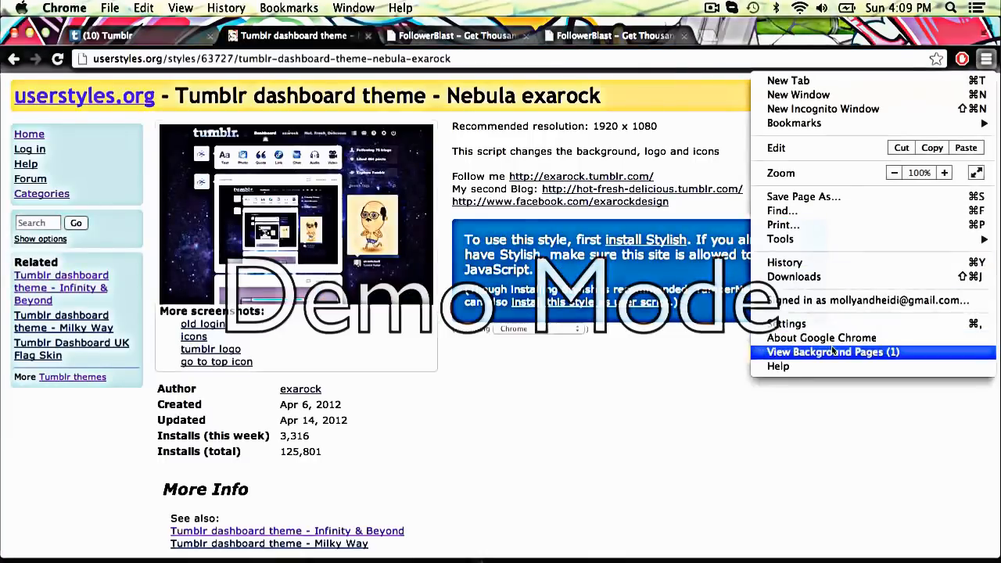
{"action": "left_click", "coordinate": [789, 323]}
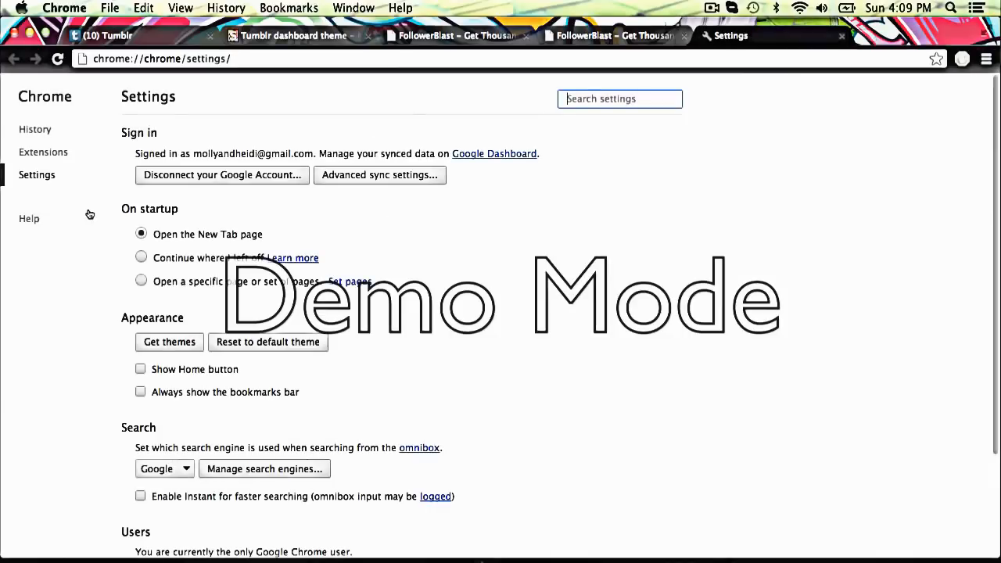
{"action": "left_click", "coordinate": [43, 152]}
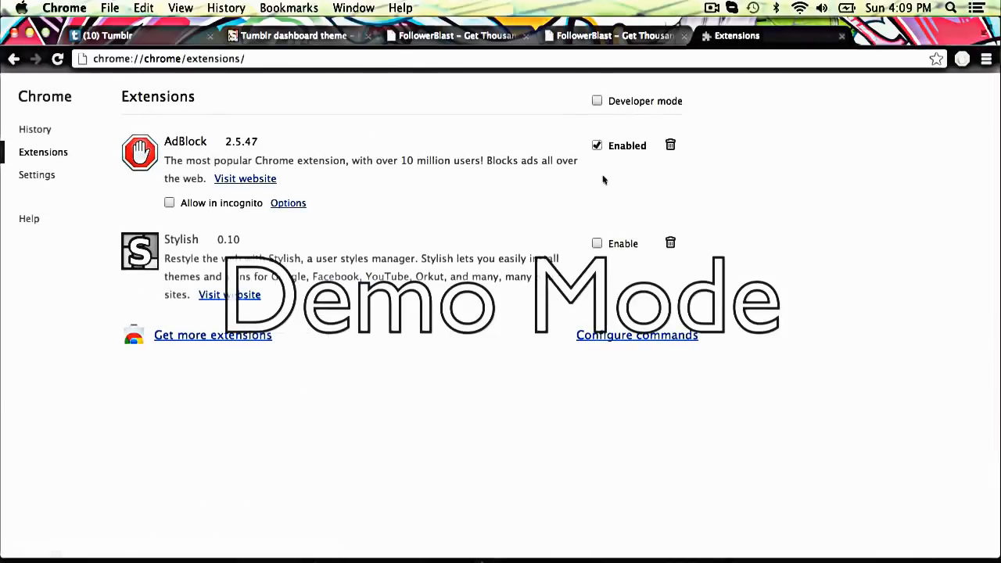
{"action": "left_click", "coordinate": [597, 243]}
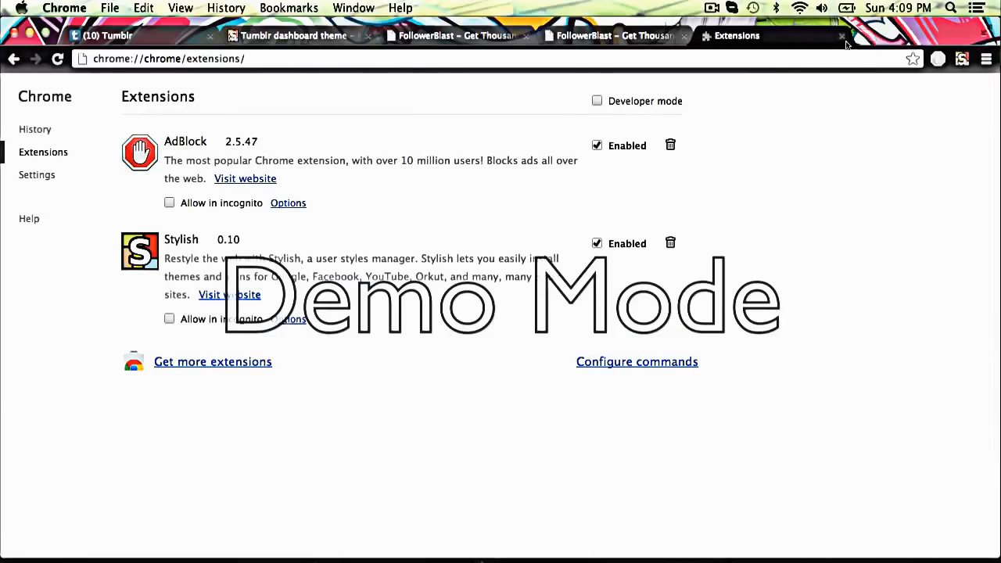
{"action": "mouse_move", "coordinate": [843, 37]}
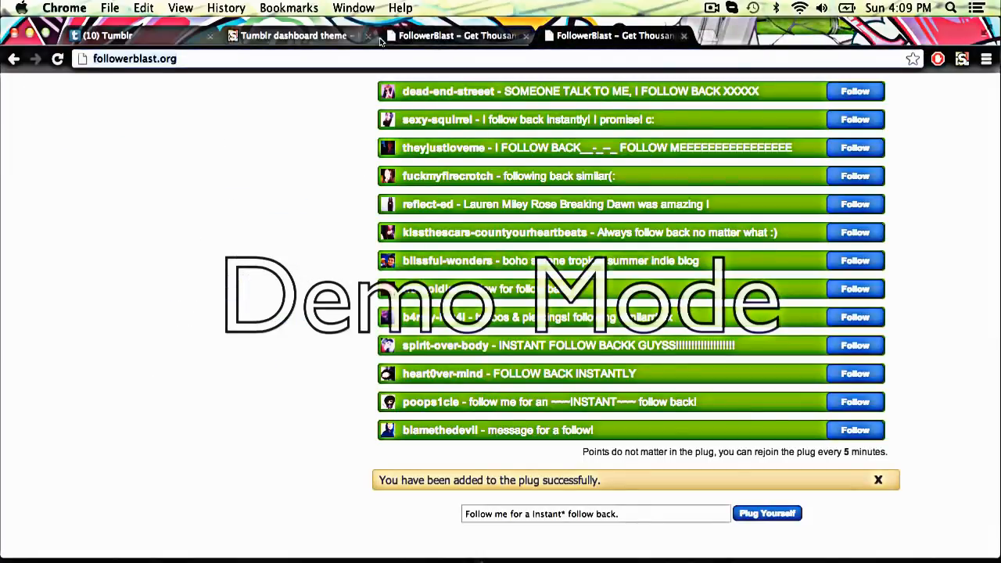
Reload the Nebula exarock page, install it with Stylish, confirm, and return to the Tumblr dashboard
{"action": "left_click", "coordinate": [293, 35]}
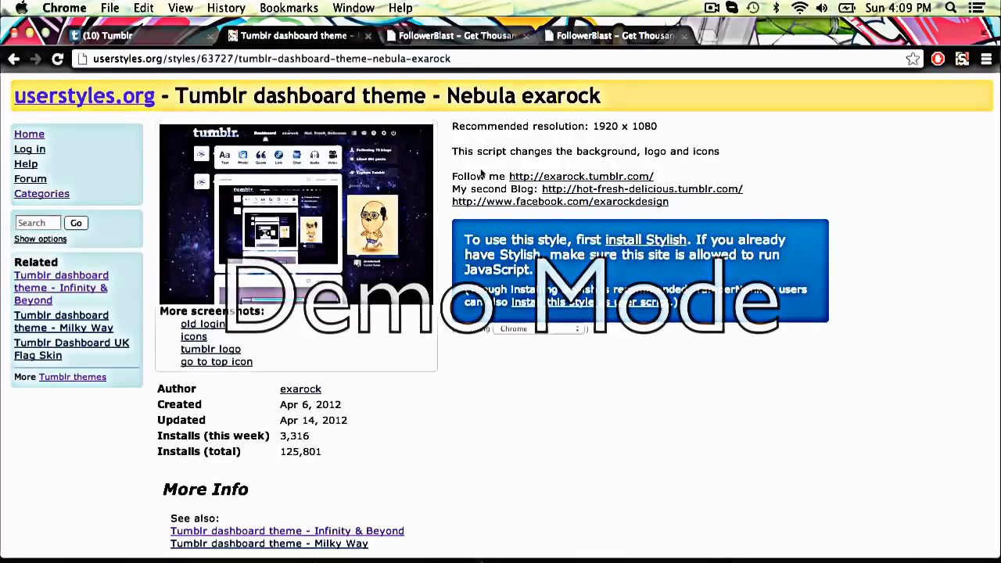
{"action": "left_click", "coordinate": [56, 59]}
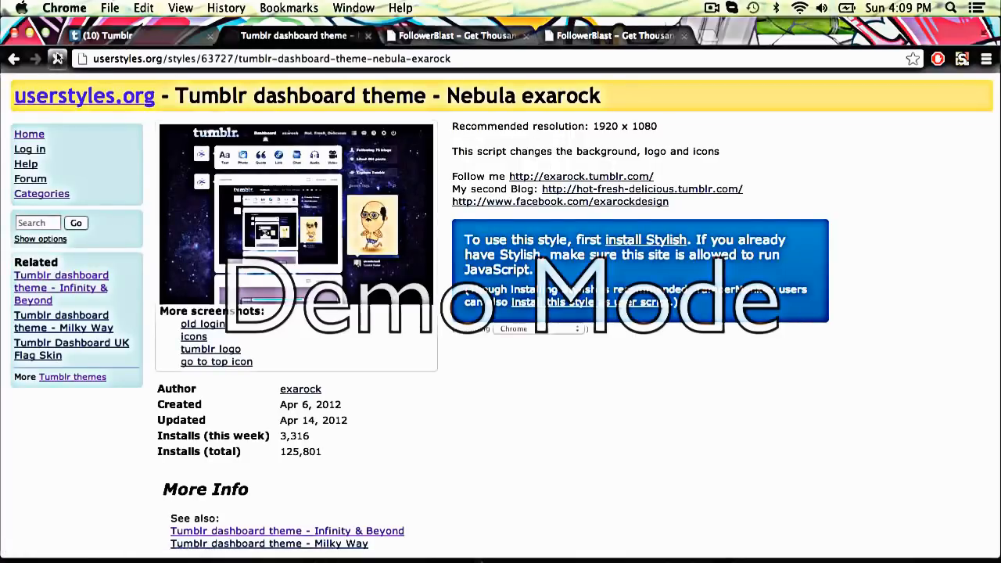
{"action": "left_click", "coordinate": [645, 239]}
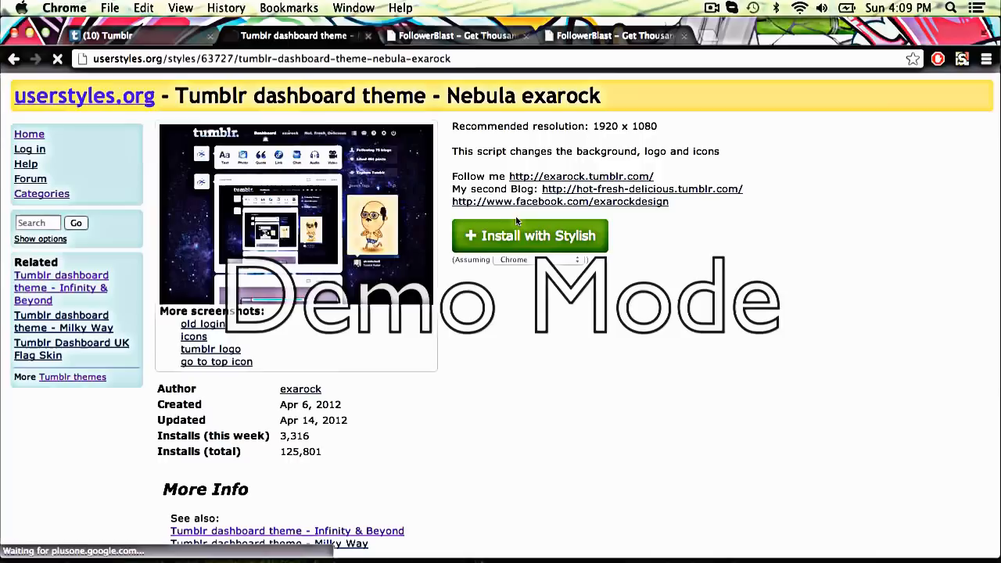
{"action": "left_click", "coordinate": [529, 235]}
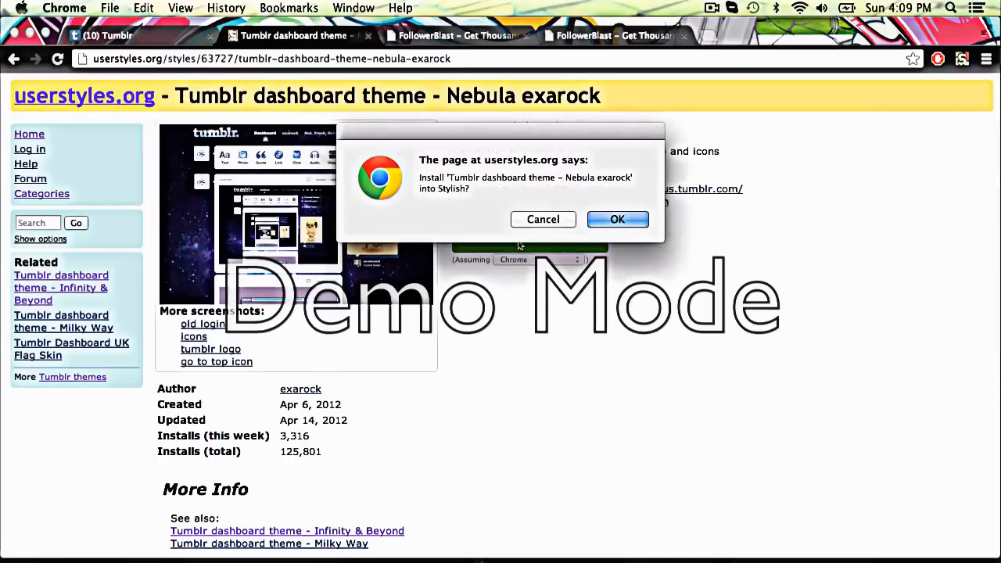
{"action": "left_click", "coordinate": [618, 219]}
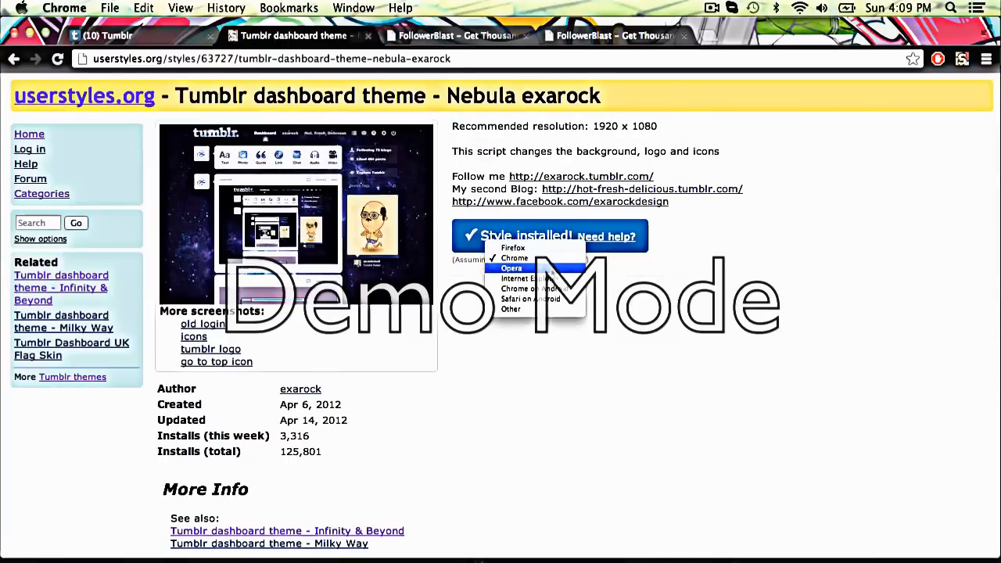
{"action": "mouse_move", "coordinate": [520, 278]}
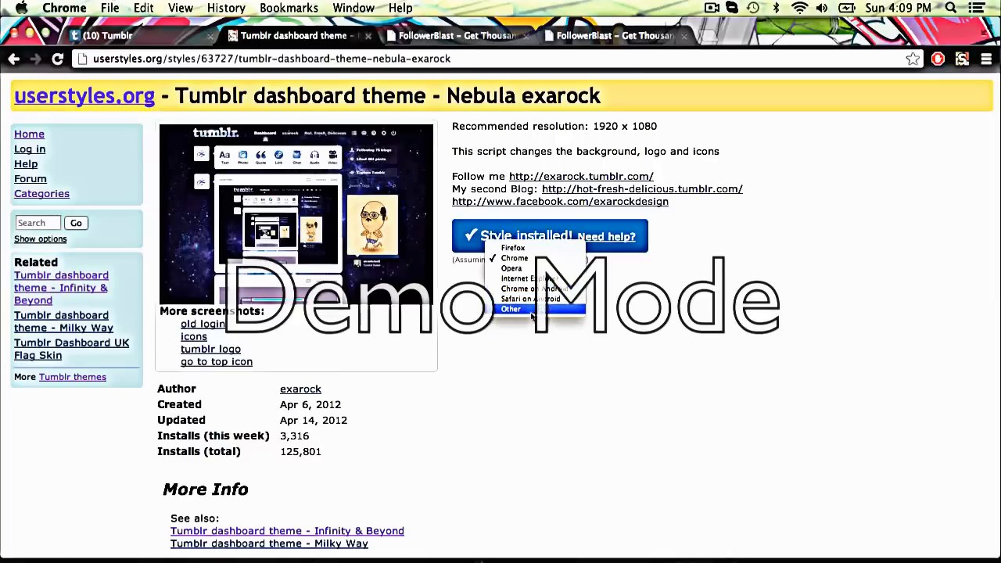
{"action": "left_click", "coordinate": [535, 259]}
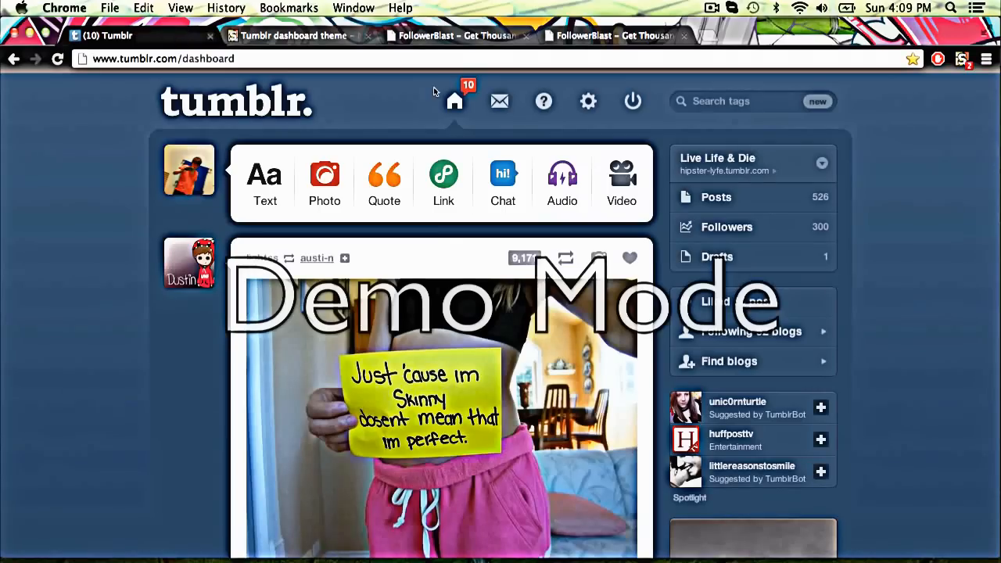
Reload the dashboard to show the Nebula space background and disable the Infinity & Beyond style in Stylish
{"action": "left_click", "coordinate": [455, 101]}
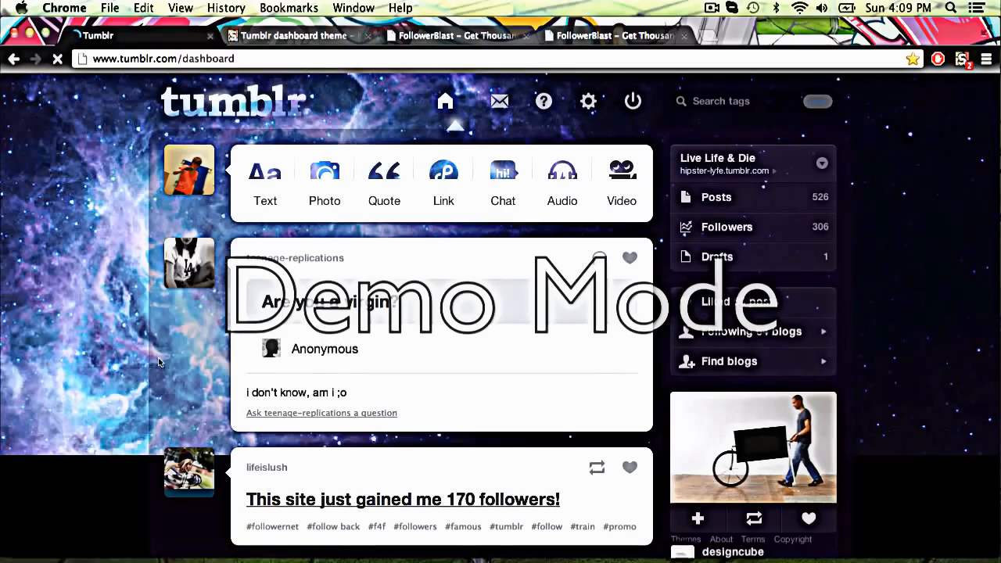
{"action": "scroll", "scroll_direction": "down", "scroll_amount": 3}
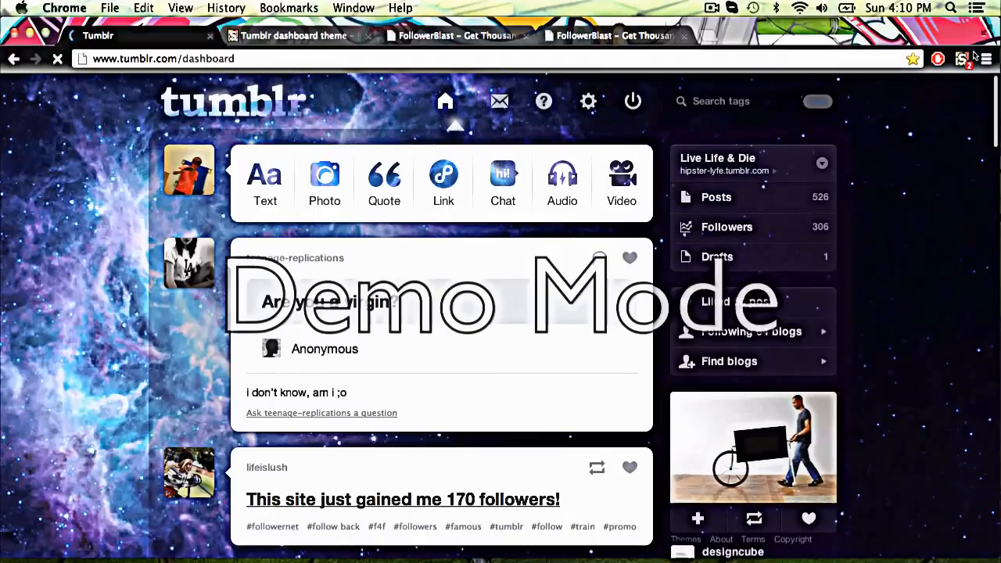
{"action": "left_click", "coordinate": [963, 59]}
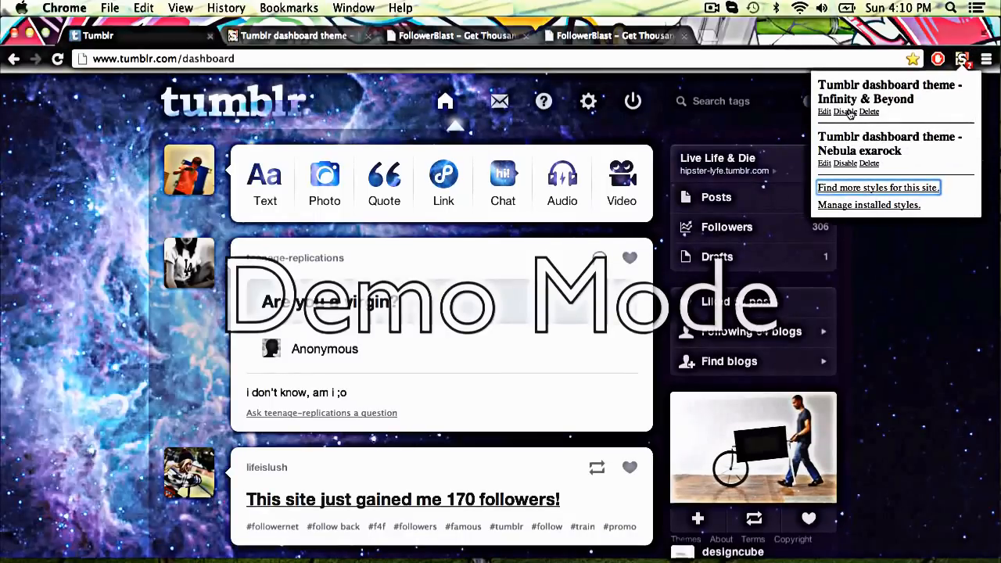
{"action": "left_click", "coordinate": [865, 123]}
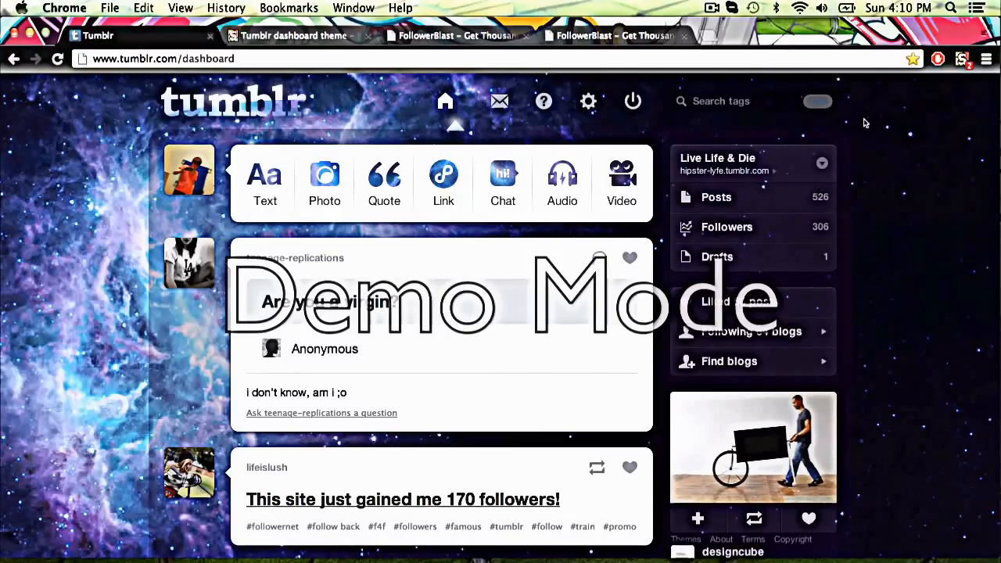
{"action": "left_click", "coordinate": [962, 59]}
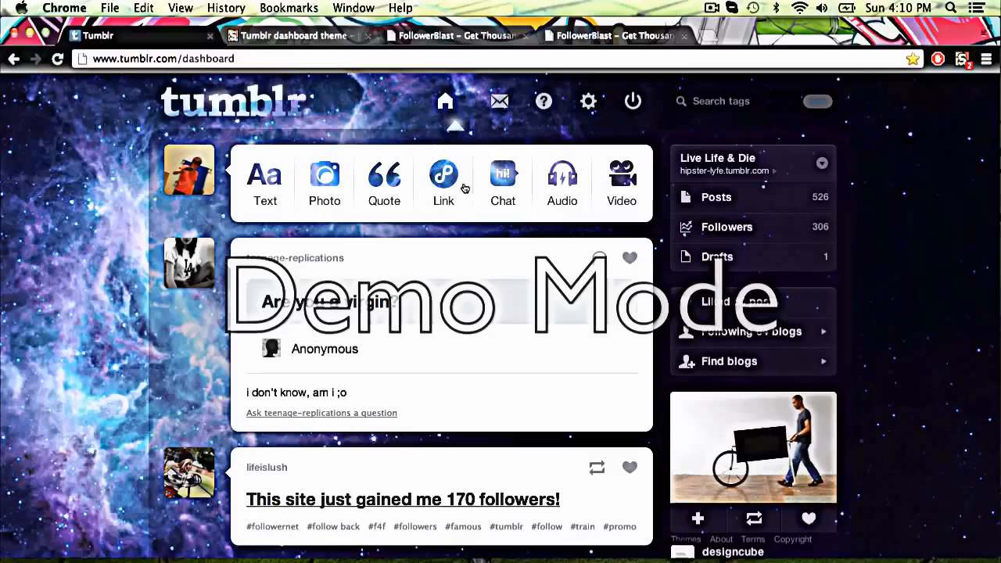
{"action": "mouse_move", "coordinate": [350, 158]}
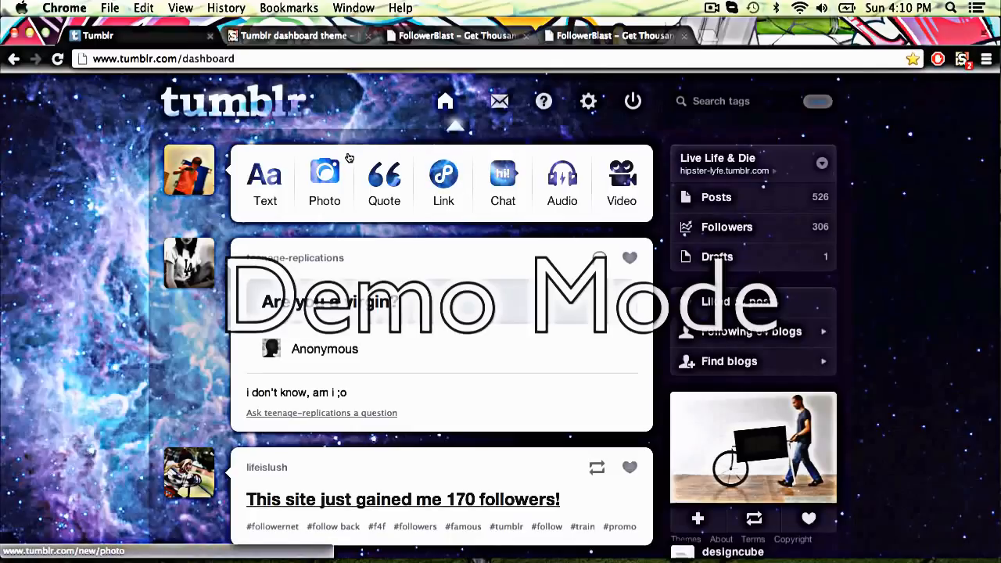